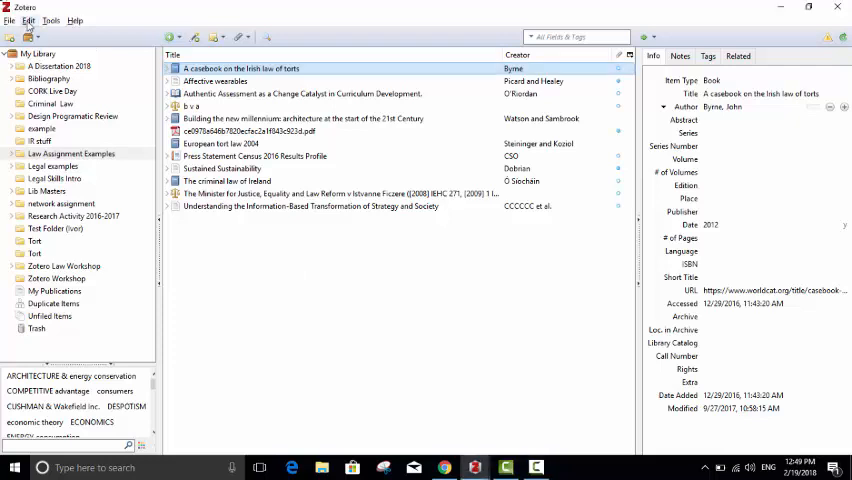
# Reach the Cite pane of Zotero Preferences listing the installed citation styles.
pyautogui.click(28, 20)
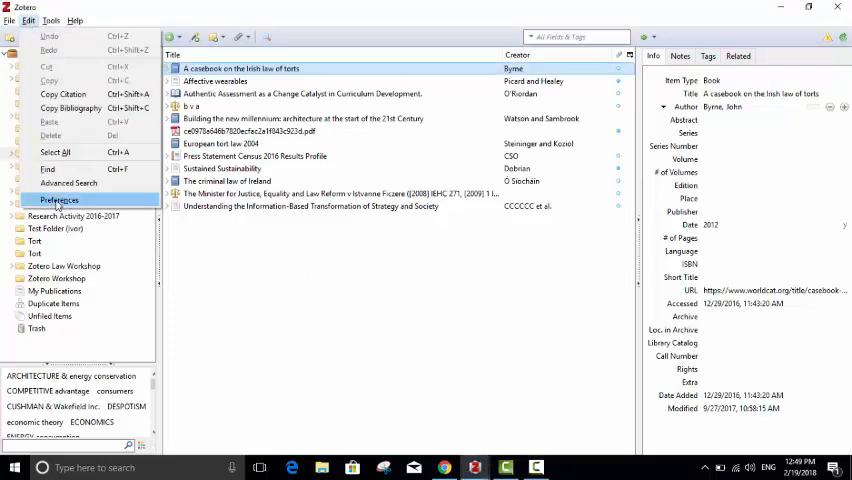
pyautogui.click(59, 200)
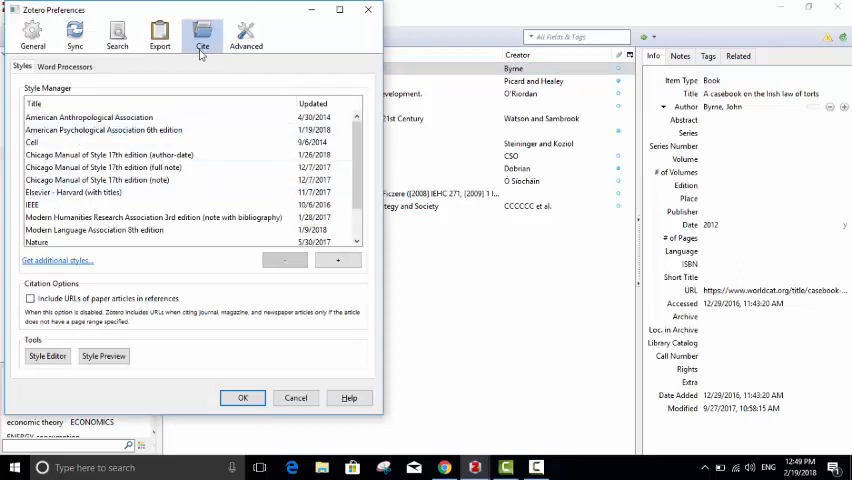
pyautogui.moveTo(443, 315)
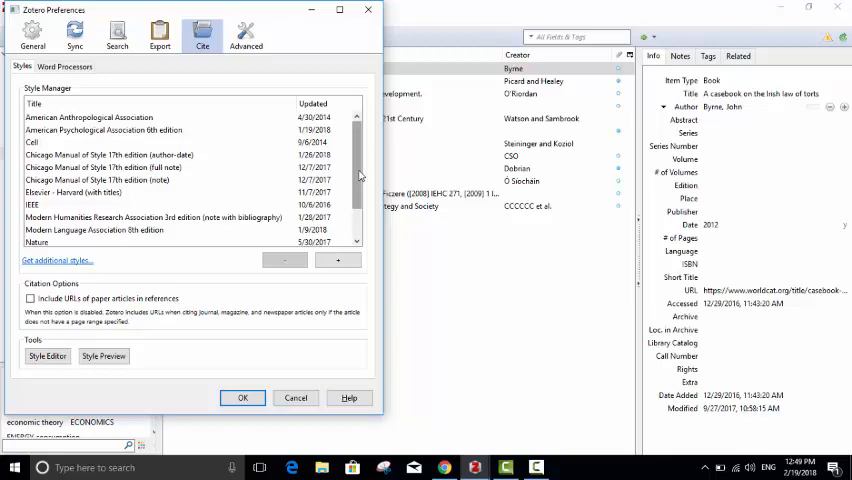
pyautogui.scroll(-3)
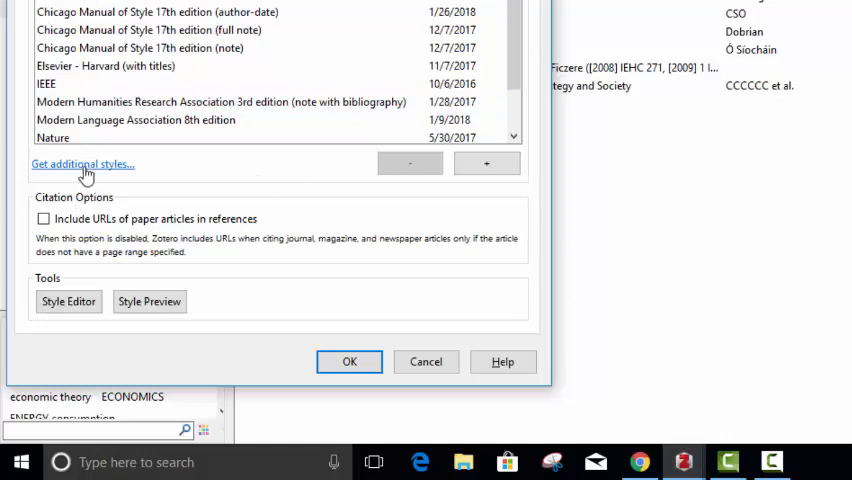
# Search the Zotero style repository for 'harvard' and browse the 92 matching styles.
pyautogui.click(80, 163)
pyautogui.write('hR')
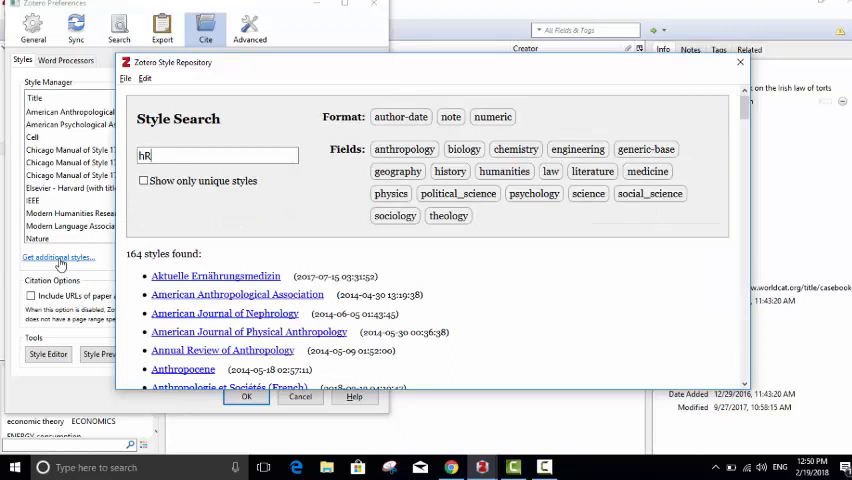
pyautogui.write('harvard')
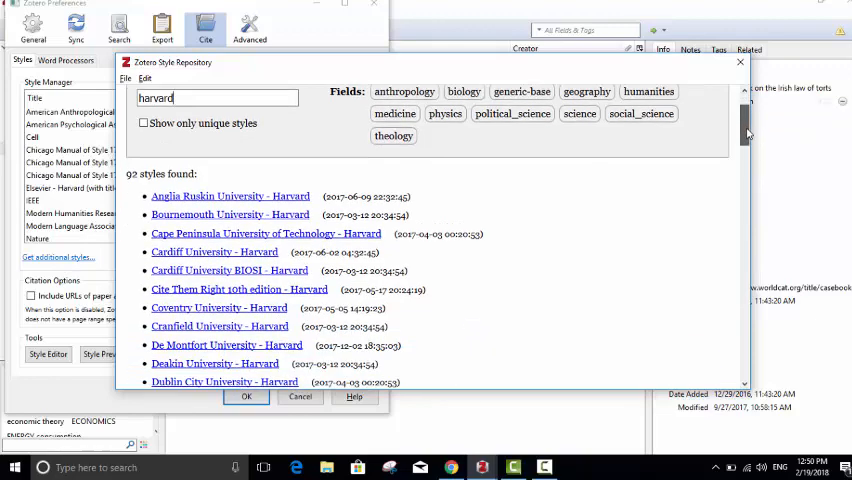
pyautogui.scroll(-3)
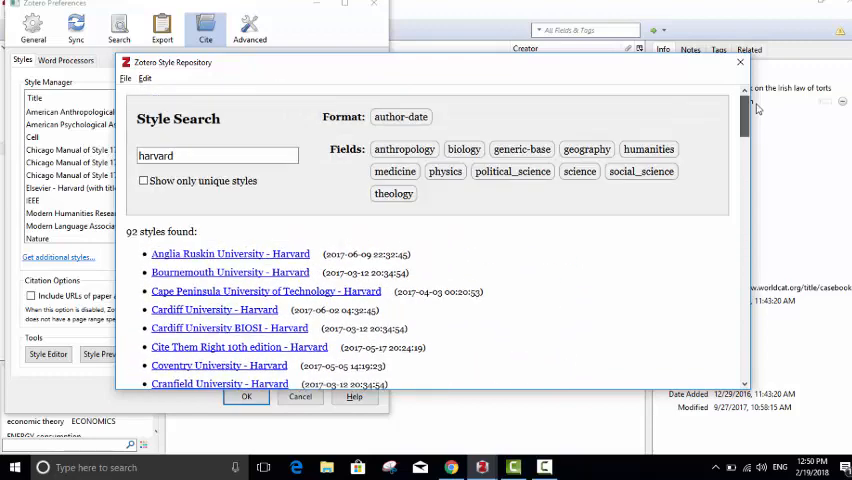
pyautogui.scroll(-3)
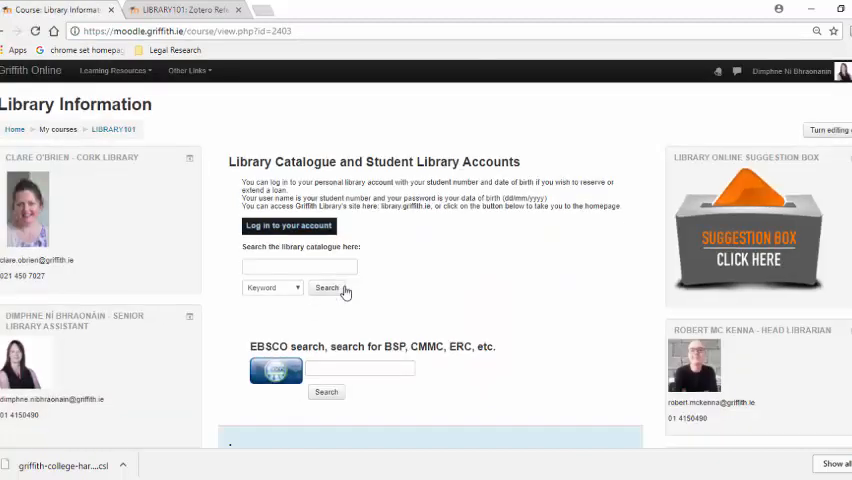
# From the Referencing Support page, load the Griffith College Harvard Style download in a new tab.
pyautogui.scroll(-3)
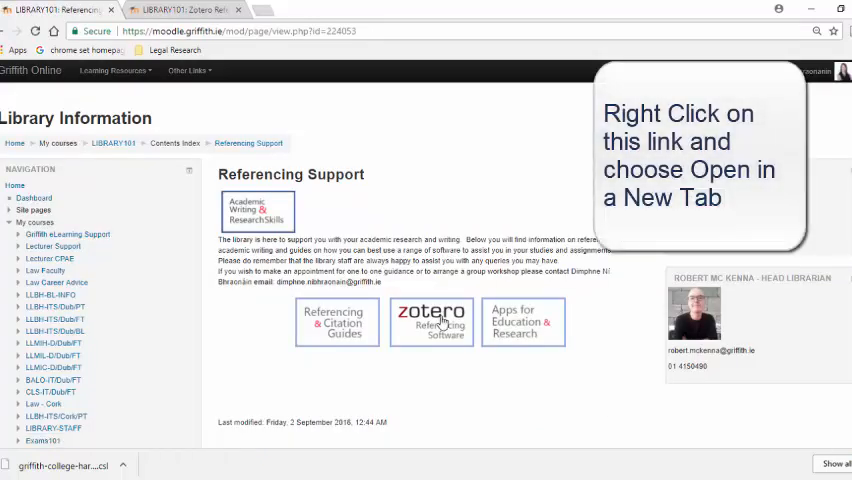
pyautogui.click(431, 322)
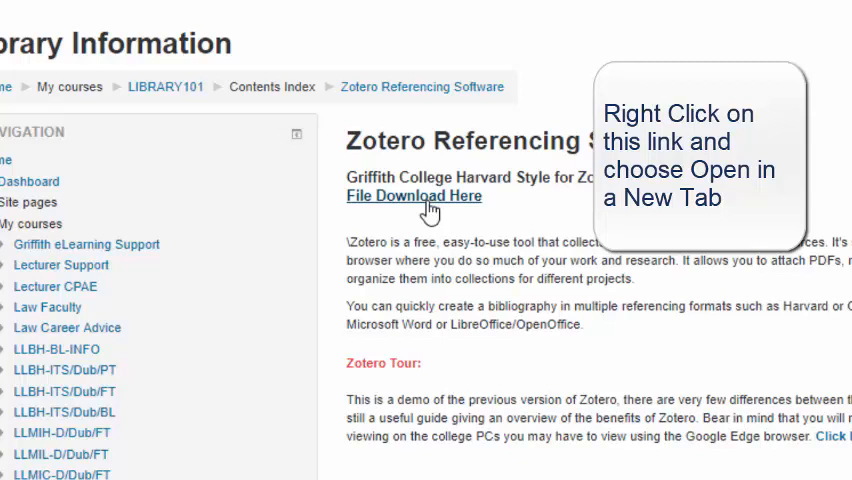
pyautogui.rightClick(413, 196)
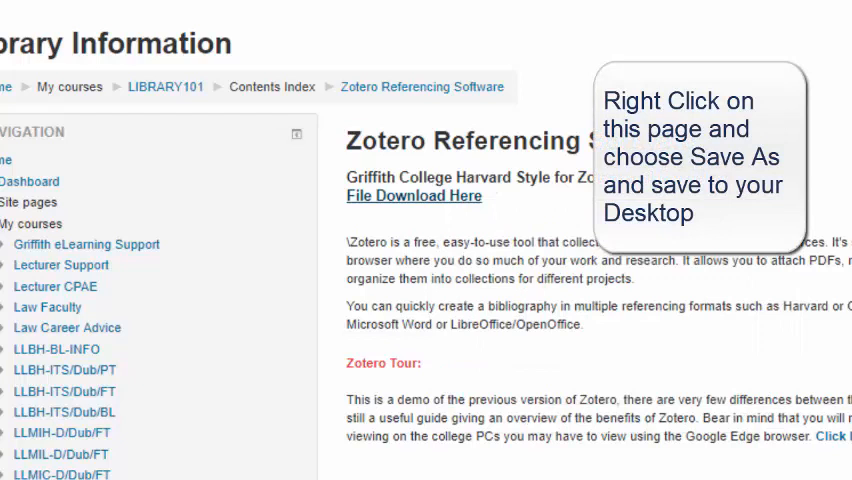
pyautogui.click(413, 196)
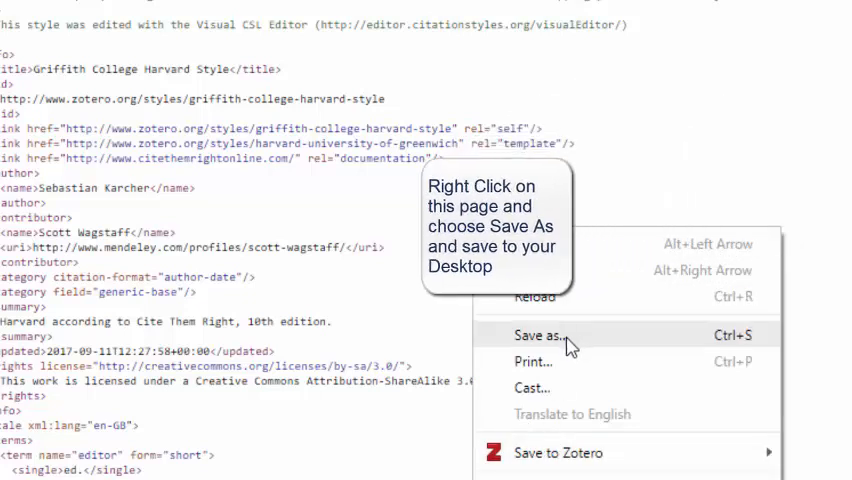
# Save the style file to the Desktop and point Zotero's add-style file picker at the Desktop.
pyautogui.click(540, 335)
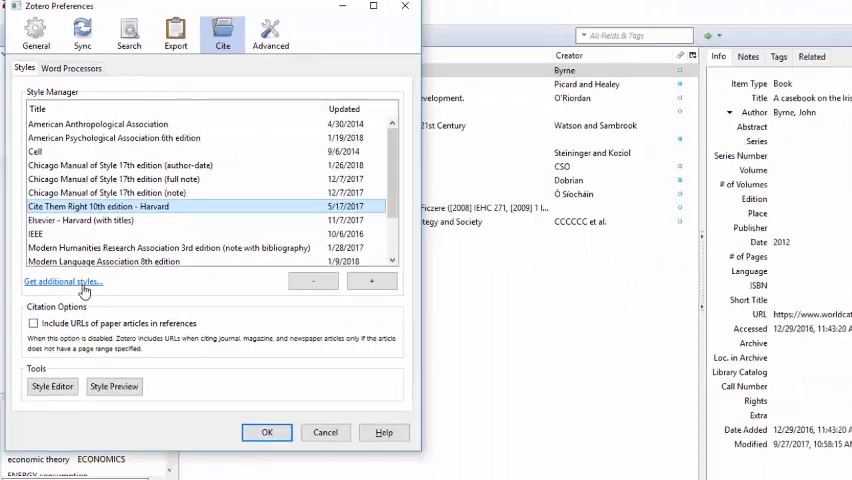
pyautogui.click(372, 281)
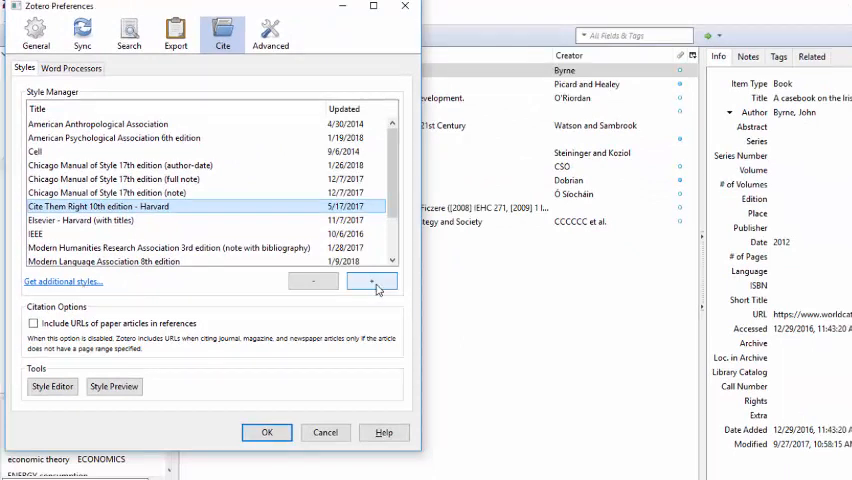
pyautogui.click(371, 281)
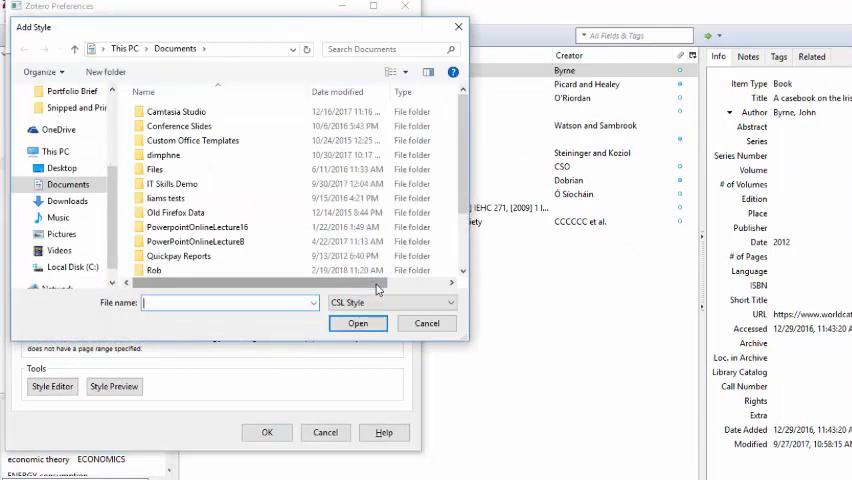
pyautogui.click(62, 167)
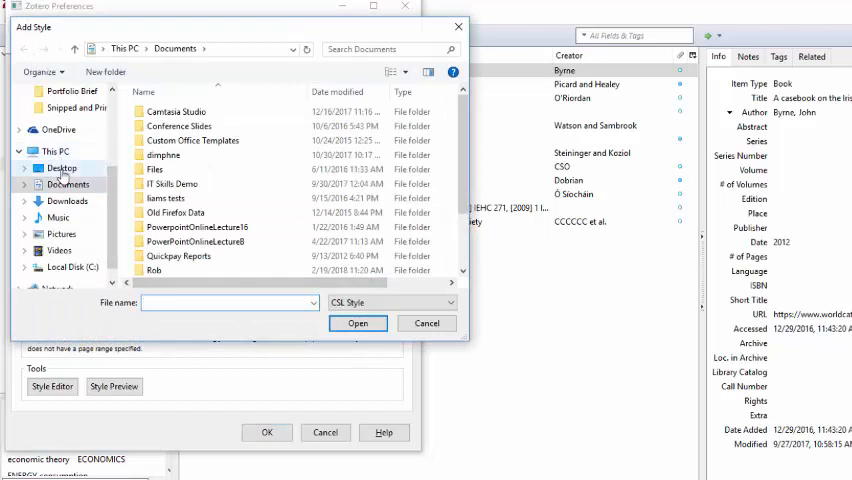
pyautogui.click(62, 167)
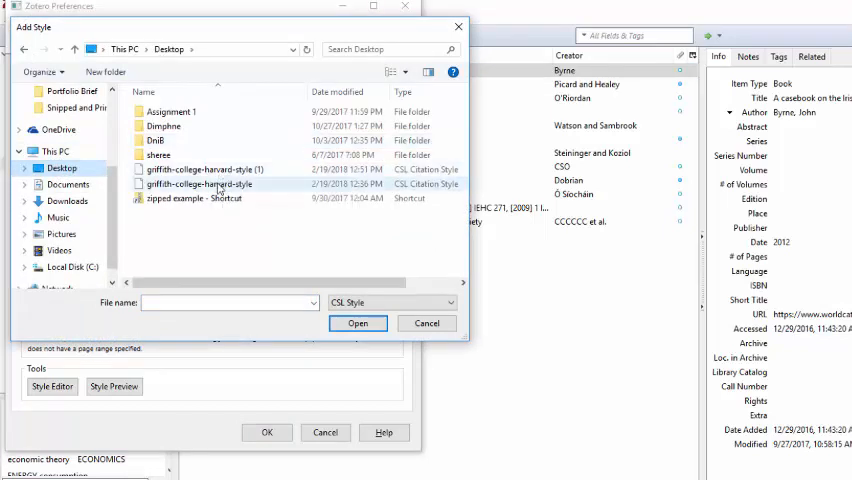